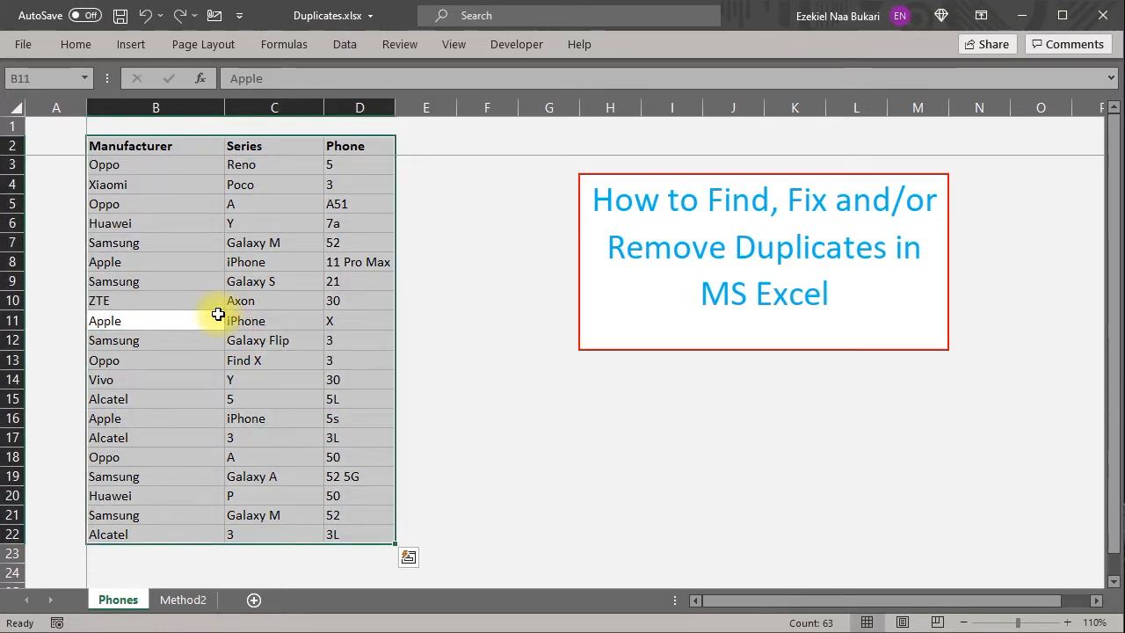
# Start a Duplicate Values highlight rule on the phone table B2:D22 via Conditional Formatting
pyautogui.click(623, 91)
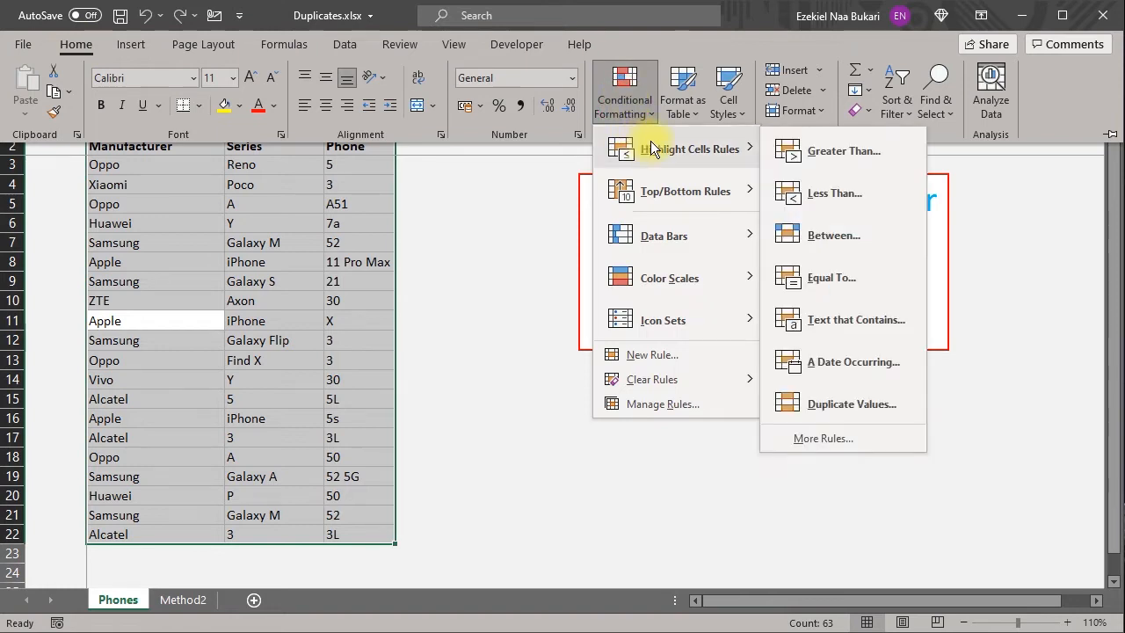
pyautogui.click(851, 404)
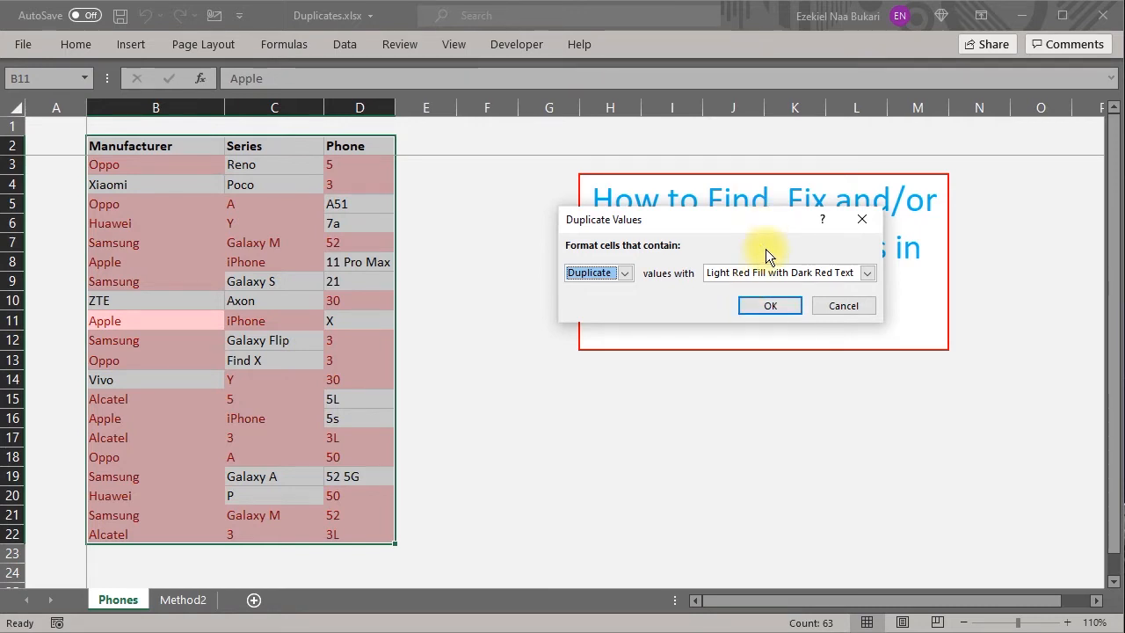
# Apply the duplicate rule with a custom format: light blue fill and dark blue text
pyautogui.click(867, 272)
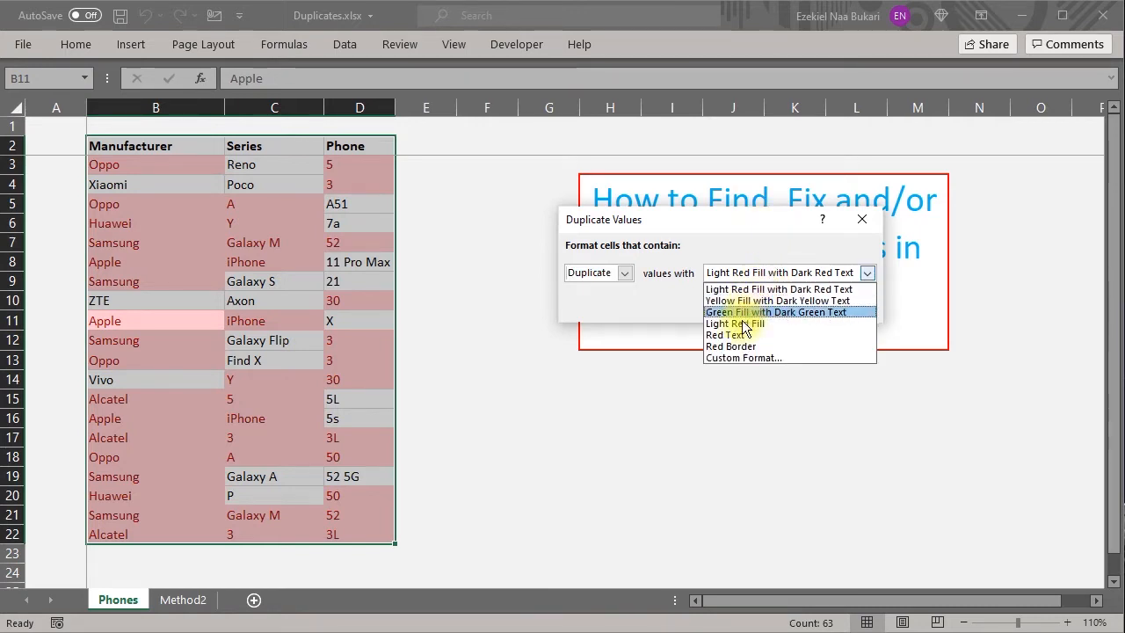
pyautogui.click(743, 358)
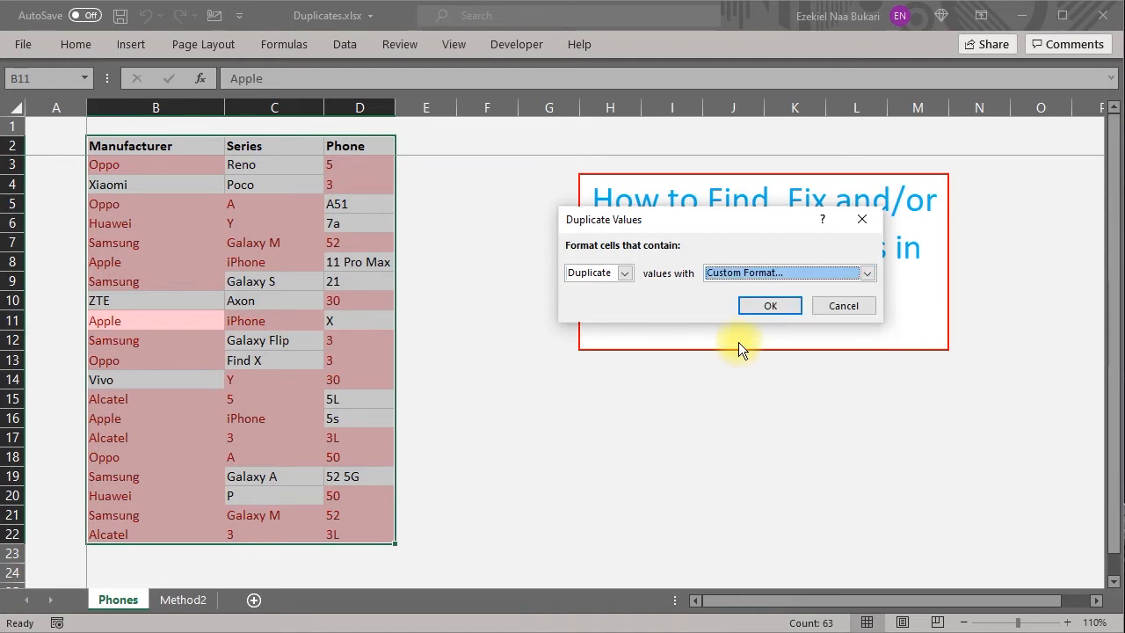
pyautogui.click(781, 273)
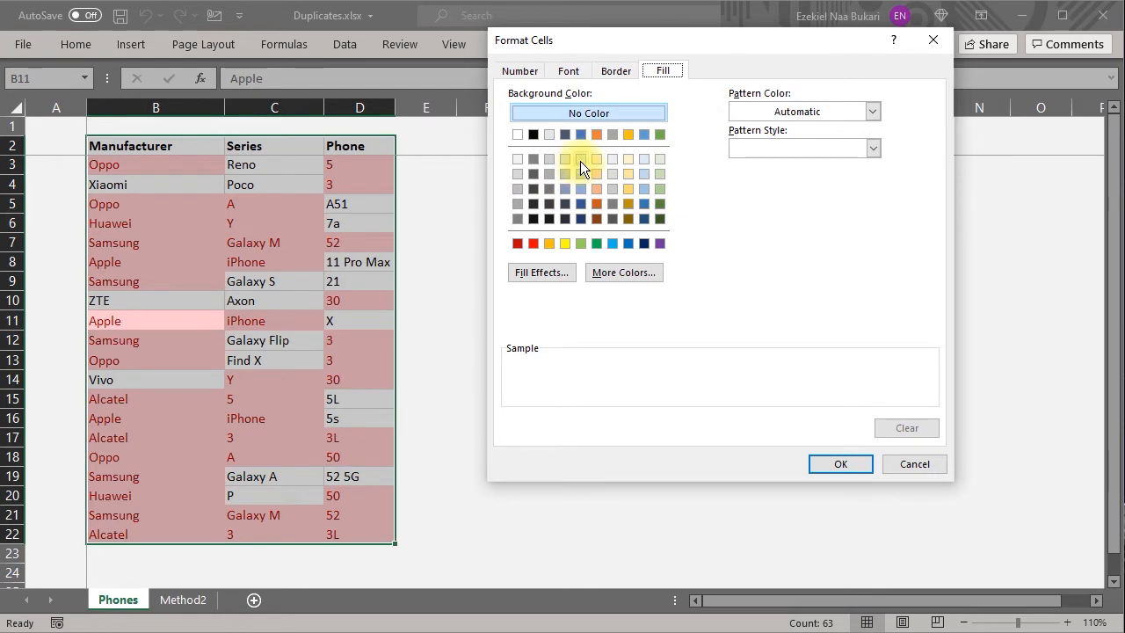
pyautogui.click(580, 159)
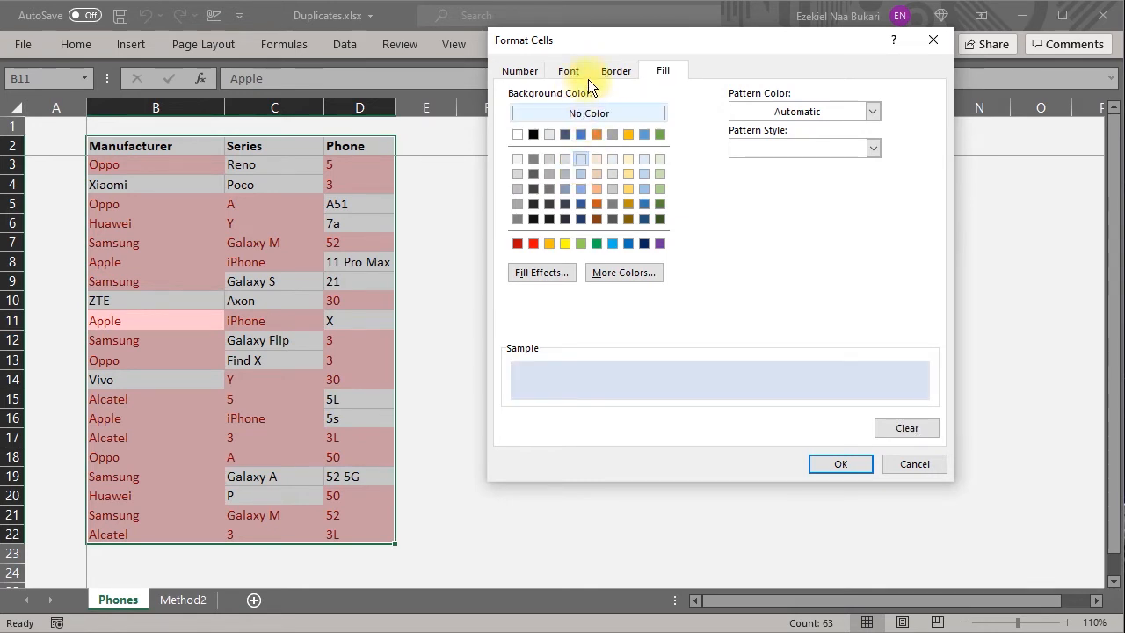
pyautogui.click(569, 70)
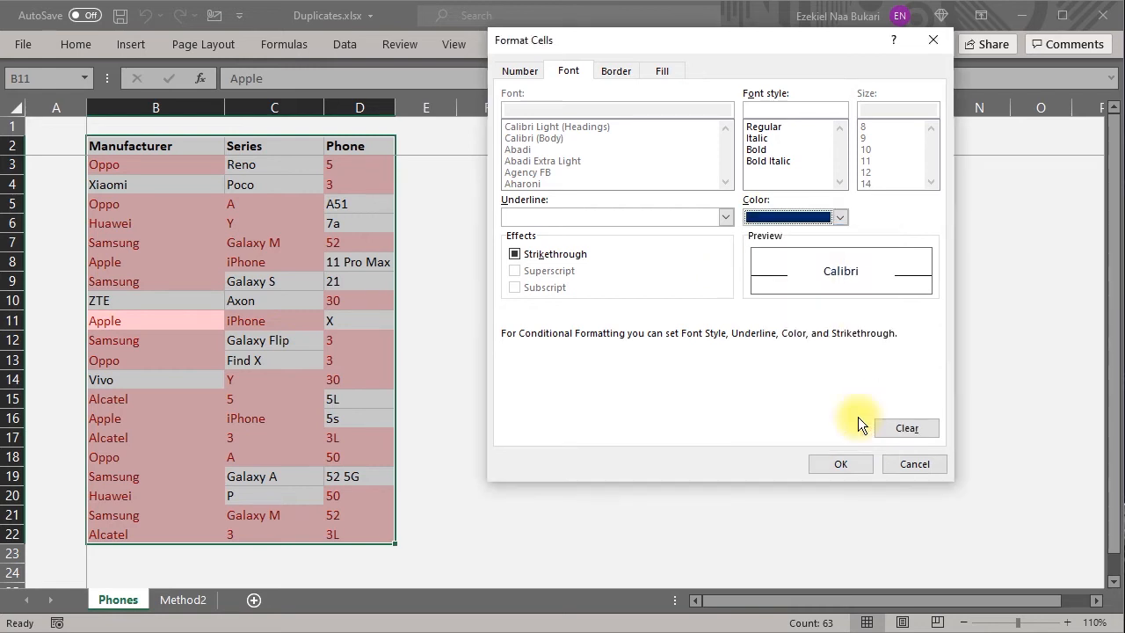
pyautogui.click(839, 464)
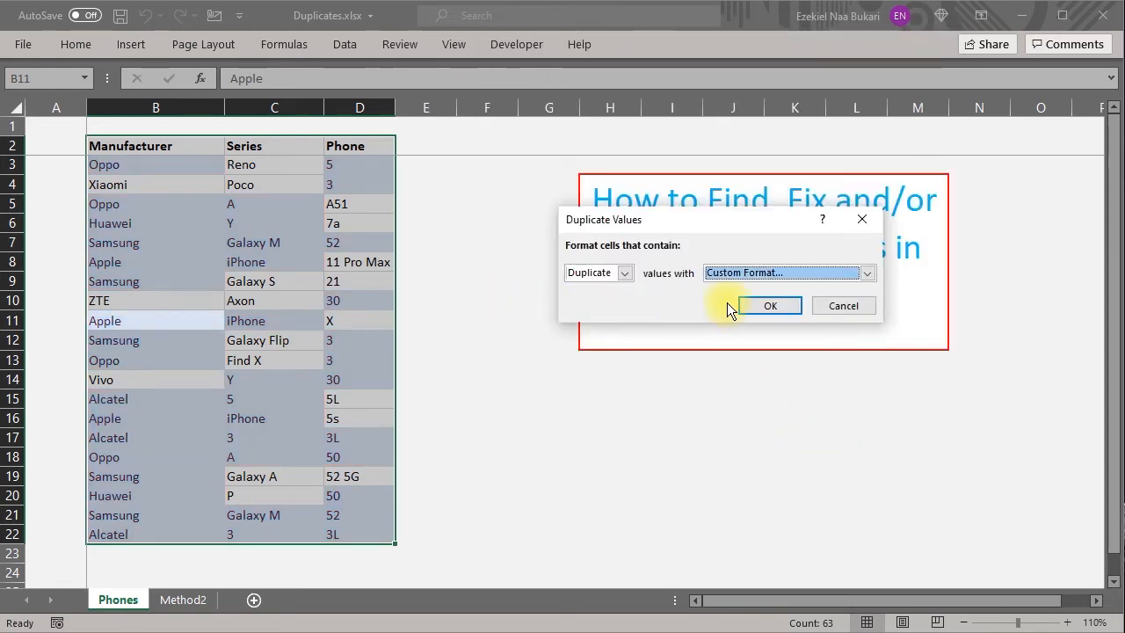
pyautogui.click(770, 305)
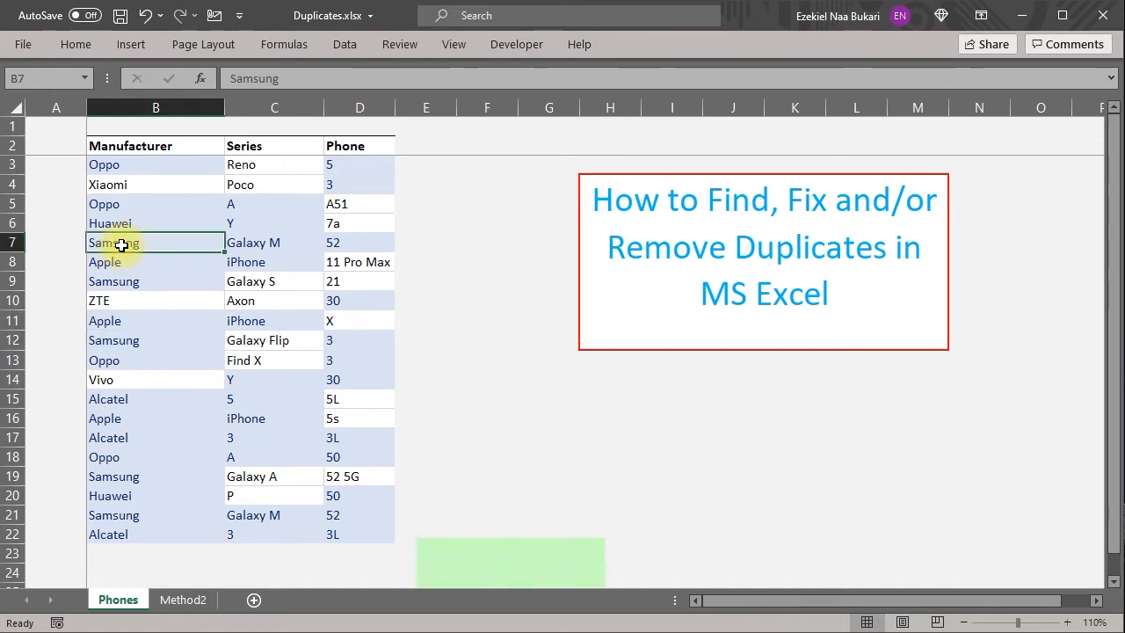
pyautogui.click(113, 281)
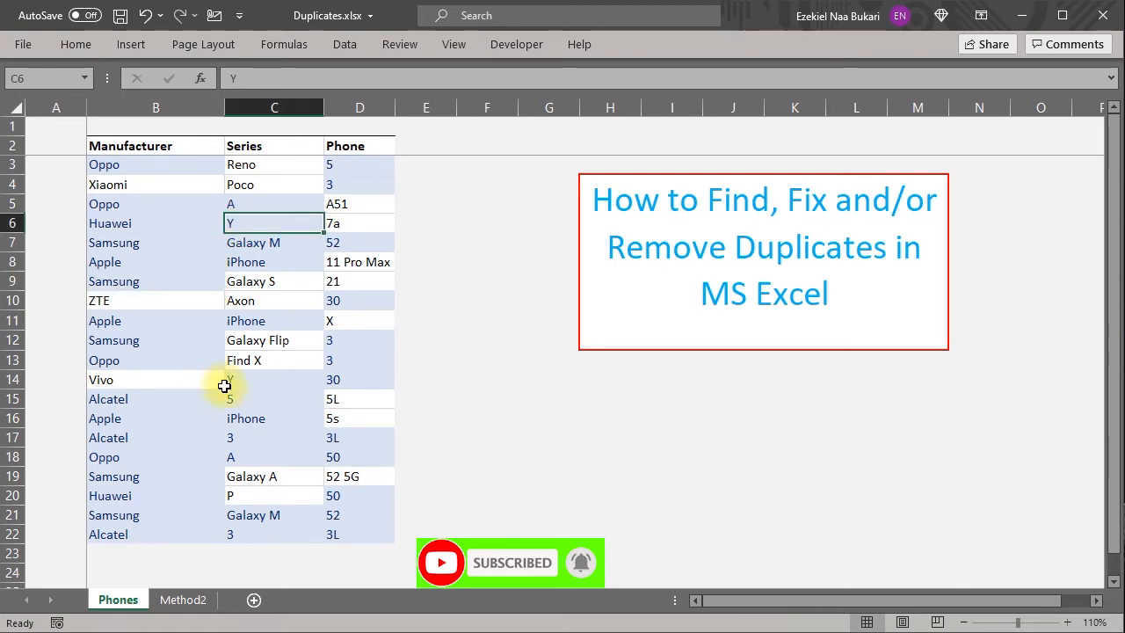
pyautogui.click(274, 379)
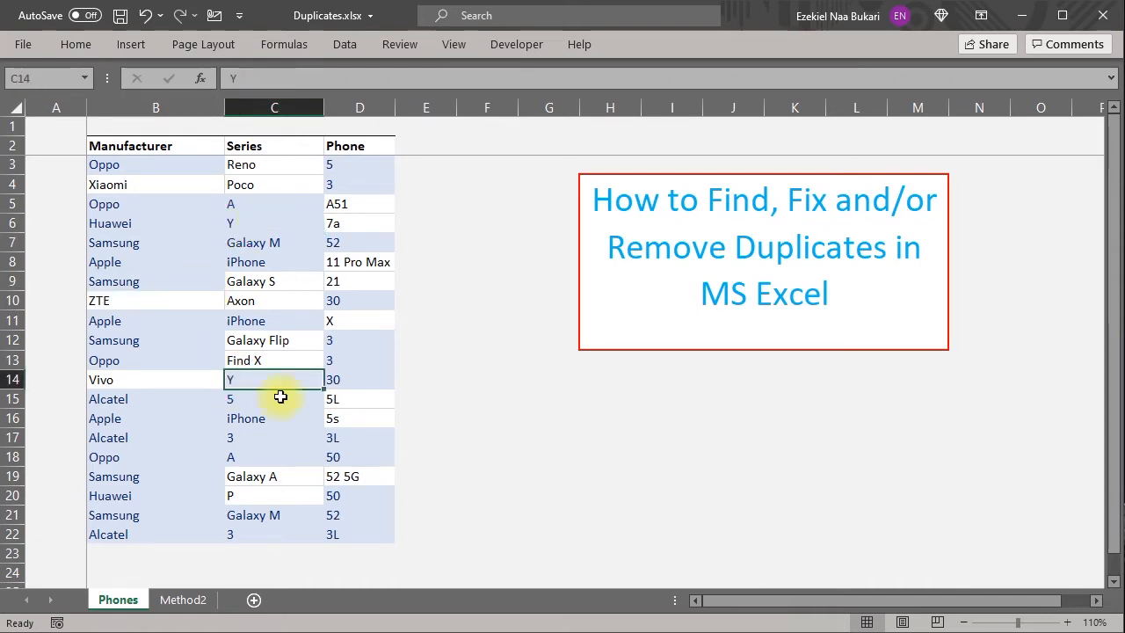
pyautogui.moveTo(166, 319)
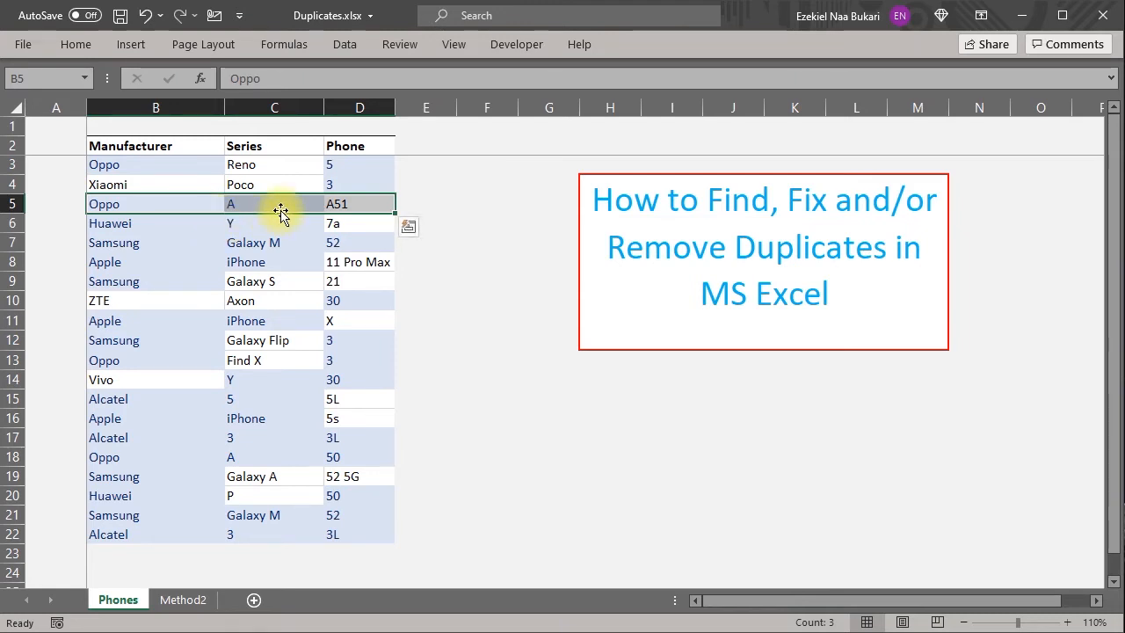
# Clear the highlighting and add a 'Duplicate' header in column E beside Phone
pyautogui.click(425, 145)
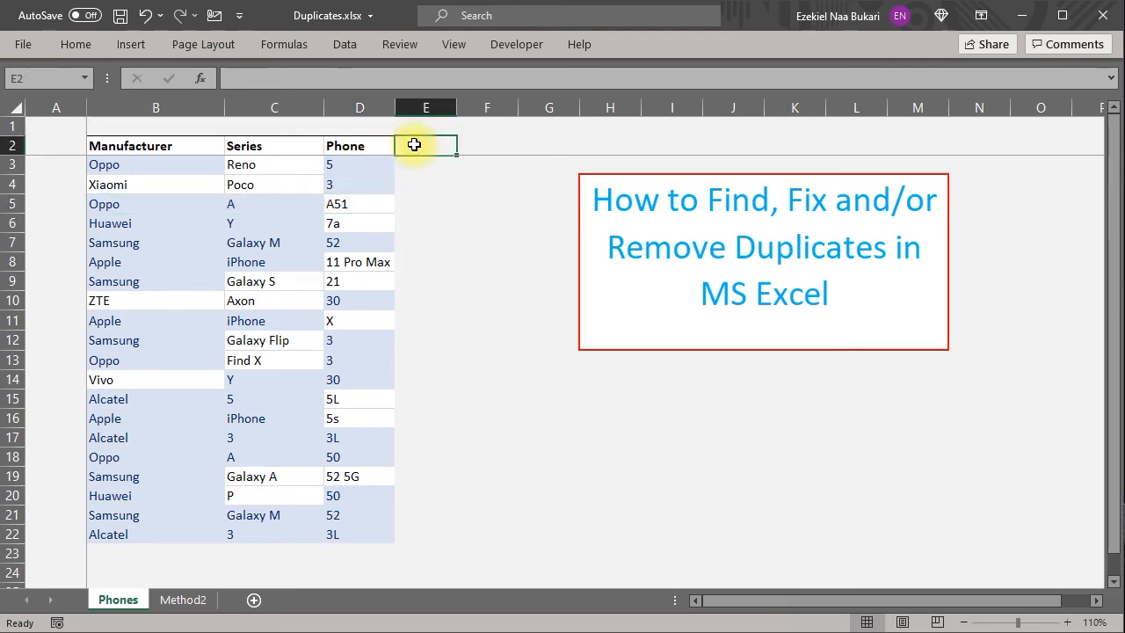
pyautogui.moveTo(415, 144)
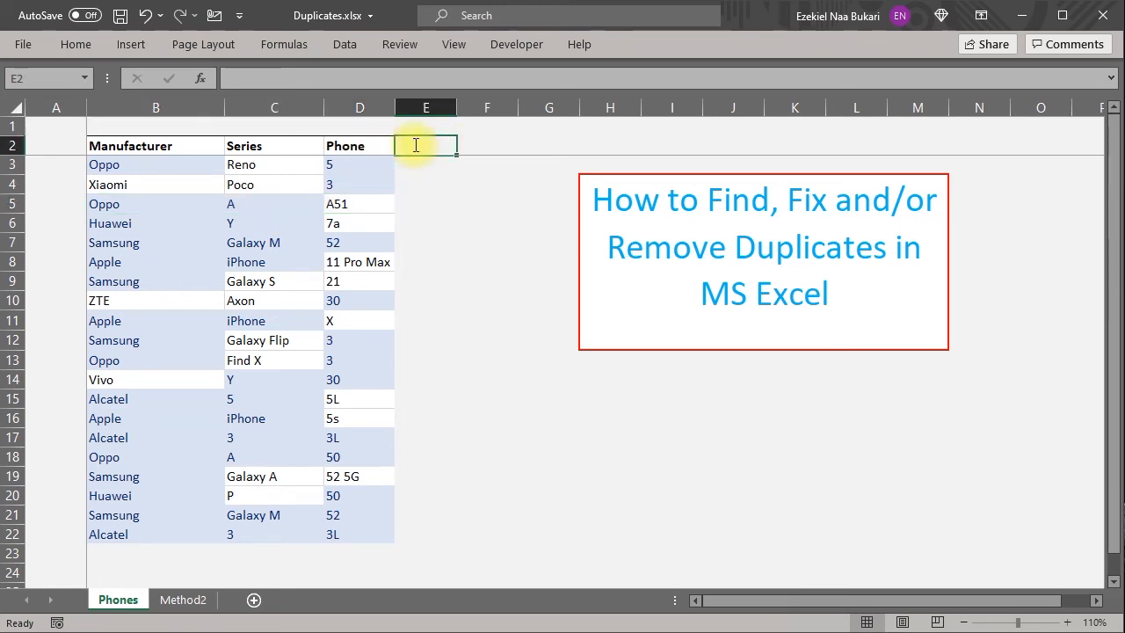
pyautogui.write('Helper')
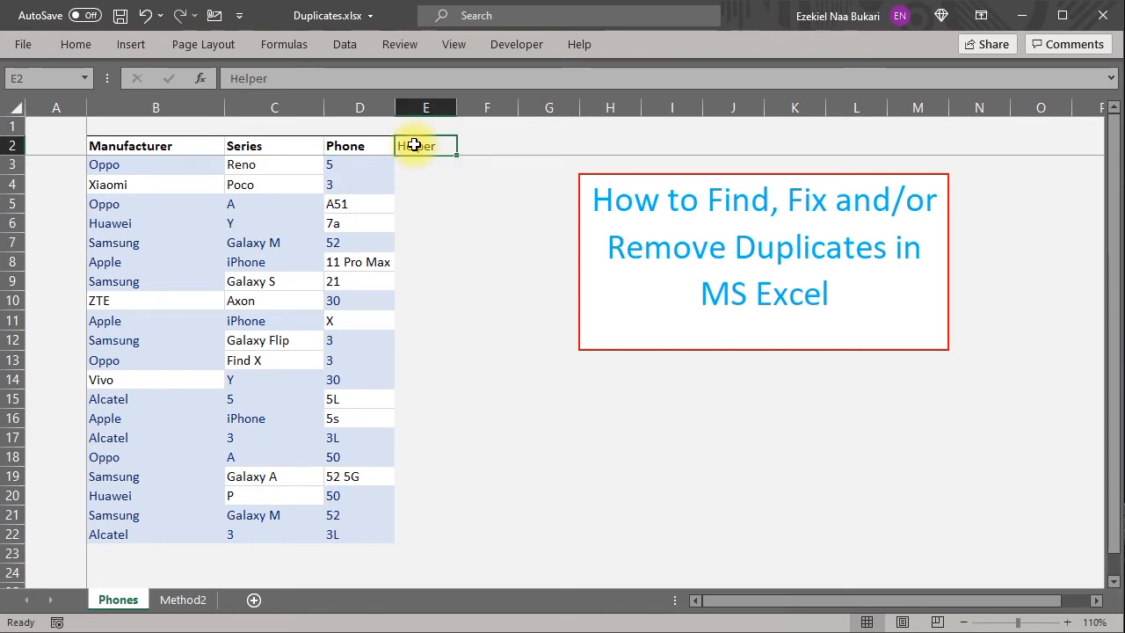
pyautogui.write('Duplicate')
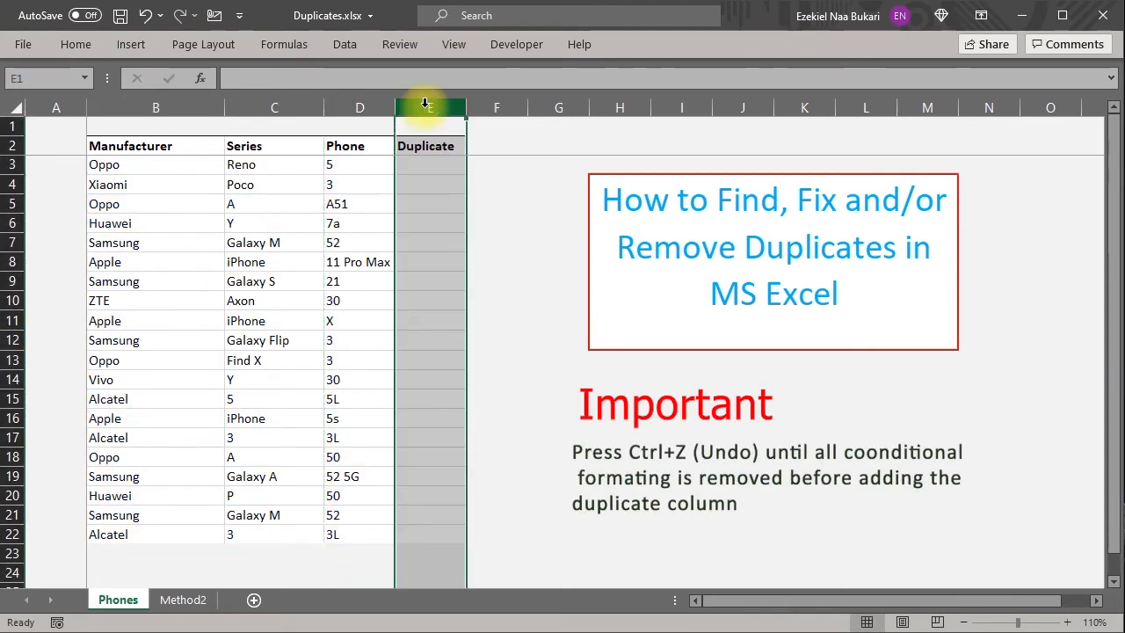
pyautogui.click(430, 203)
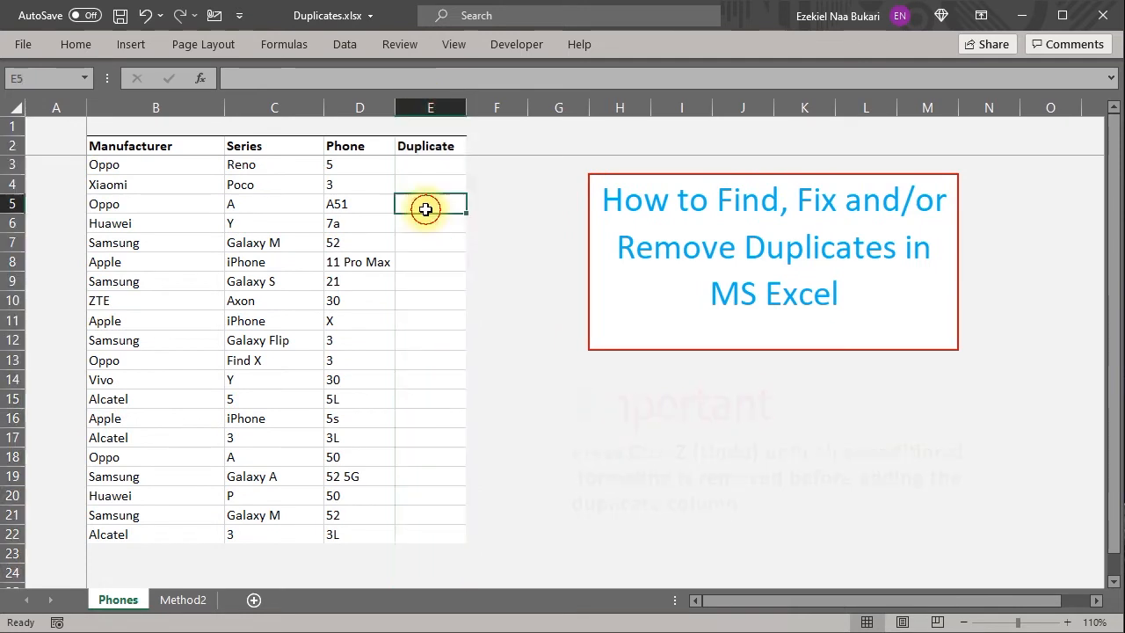
pyautogui.click(430, 165)
pyautogui.write('=B3')
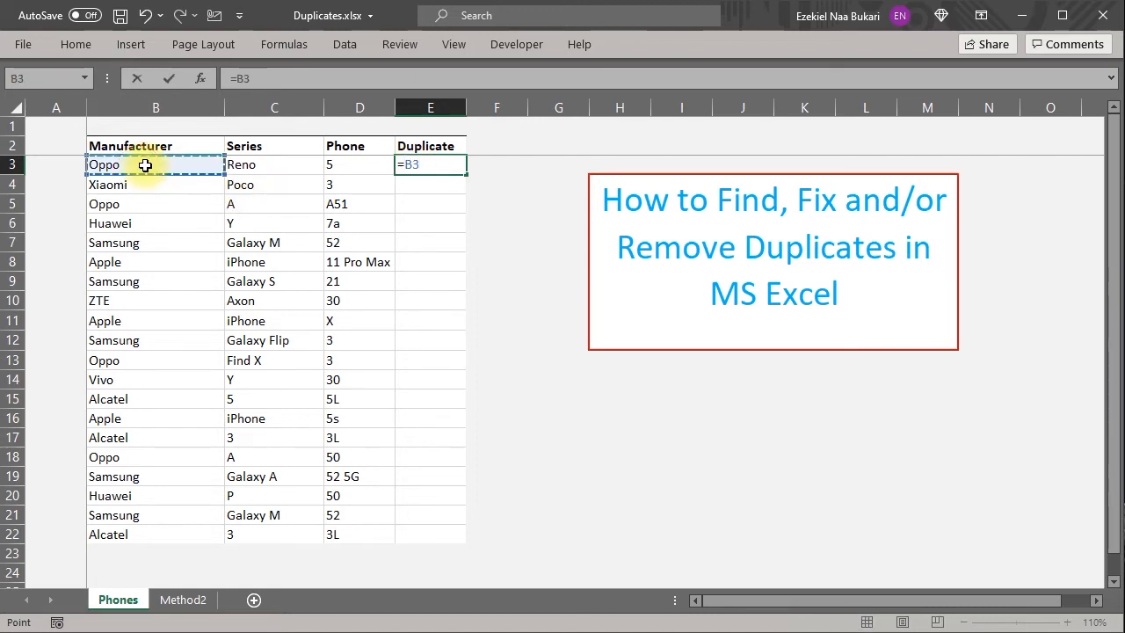
# Complete the =B3&C3&D3 joining formula and fill it down to E22
pyautogui.click(274, 164)
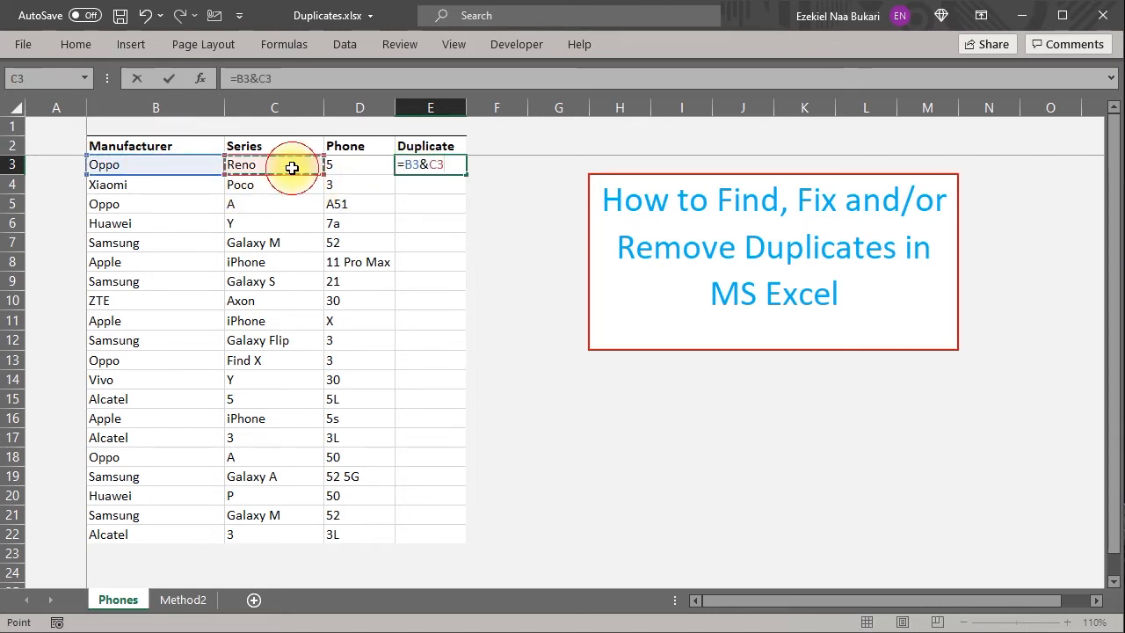
pyautogui.click(359, 165)
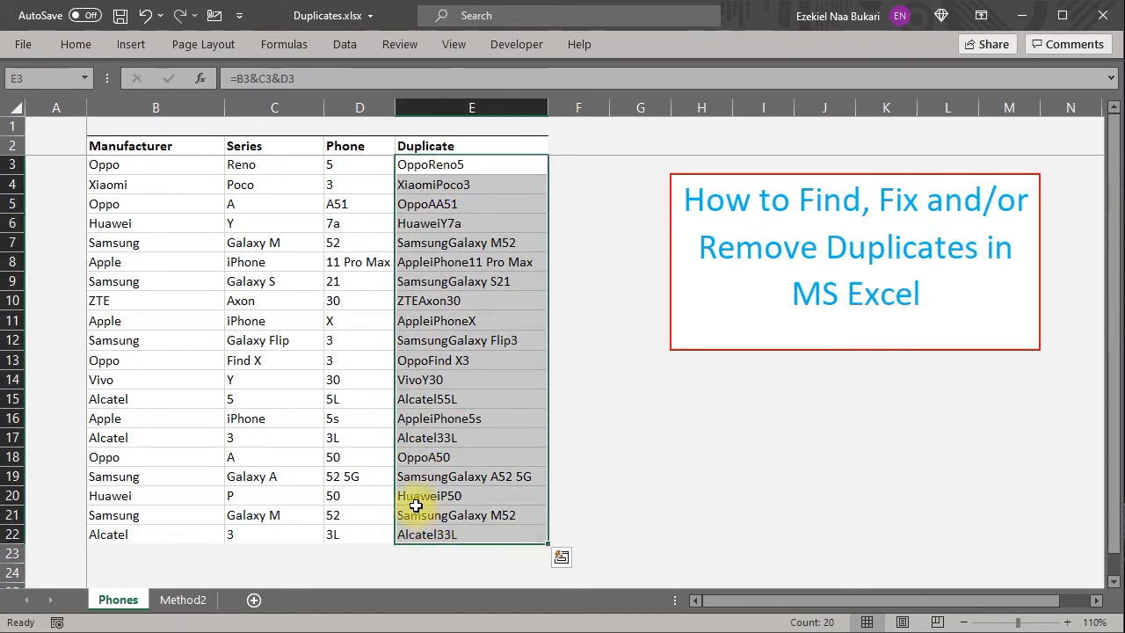
# Apply a Light Red Fill duplicate rule to the Duplicate column, flagging SamsungGalaxy M52 and Alcatel33L
pyautogui.click(75, 44)
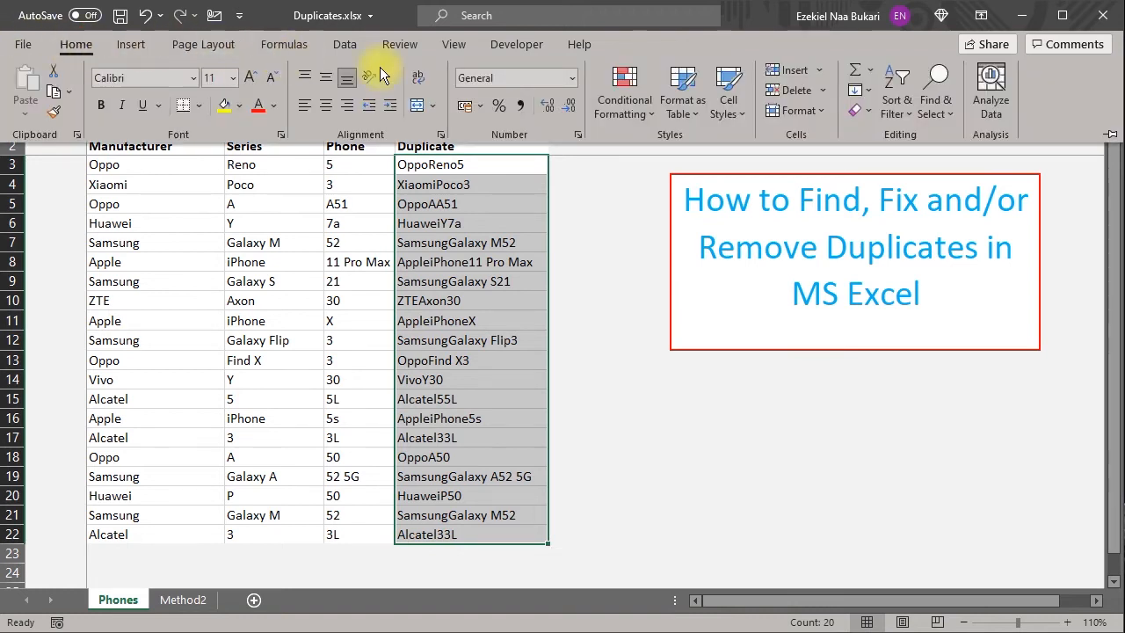
pyautogui.click(623, 91)
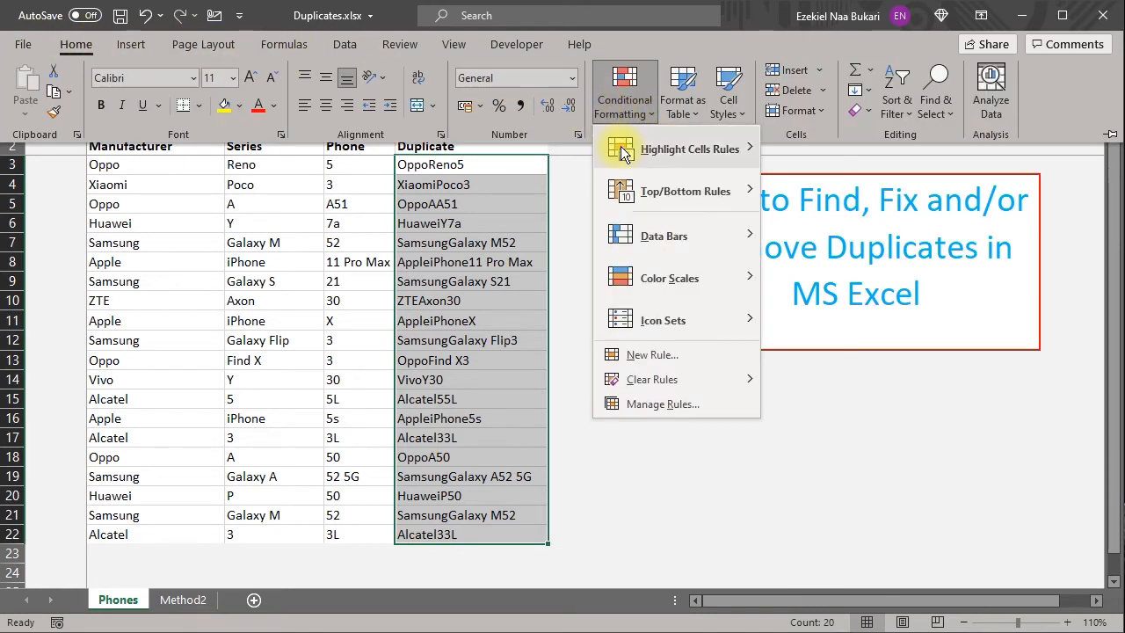
pyautogui.click(690, 149)
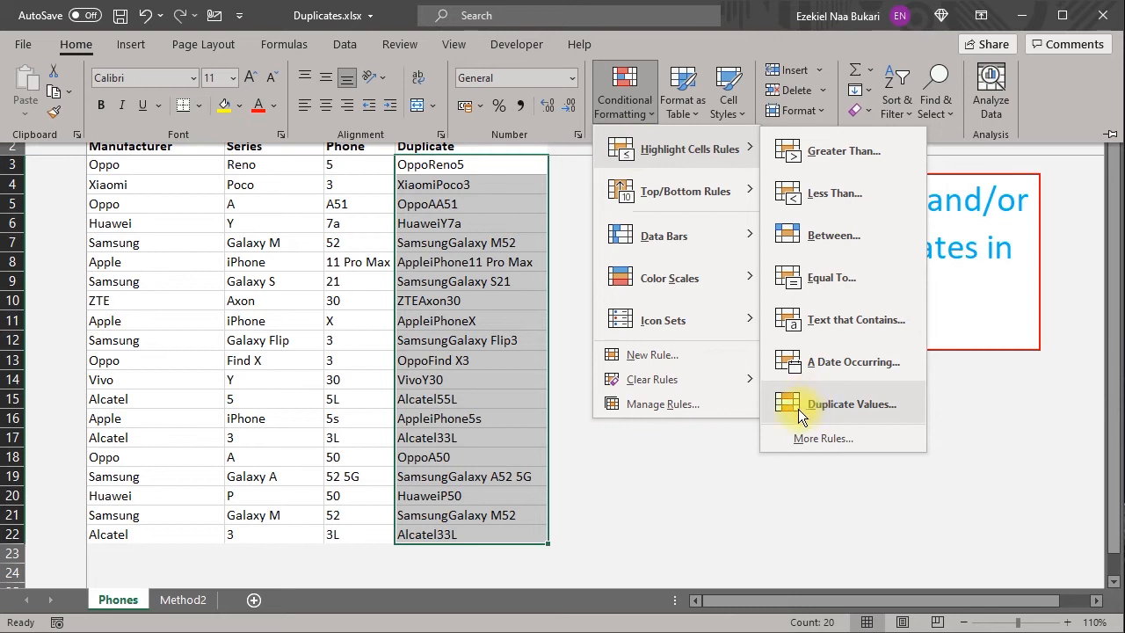
pyautogui.click(852, 403)
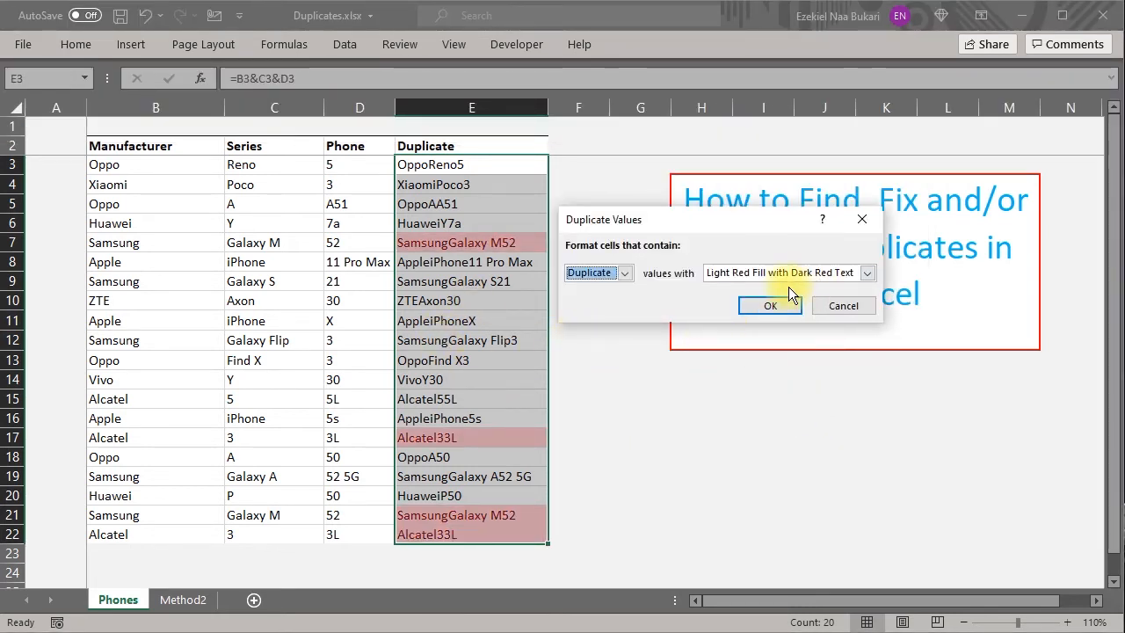
pyautogui.click(770, 305)
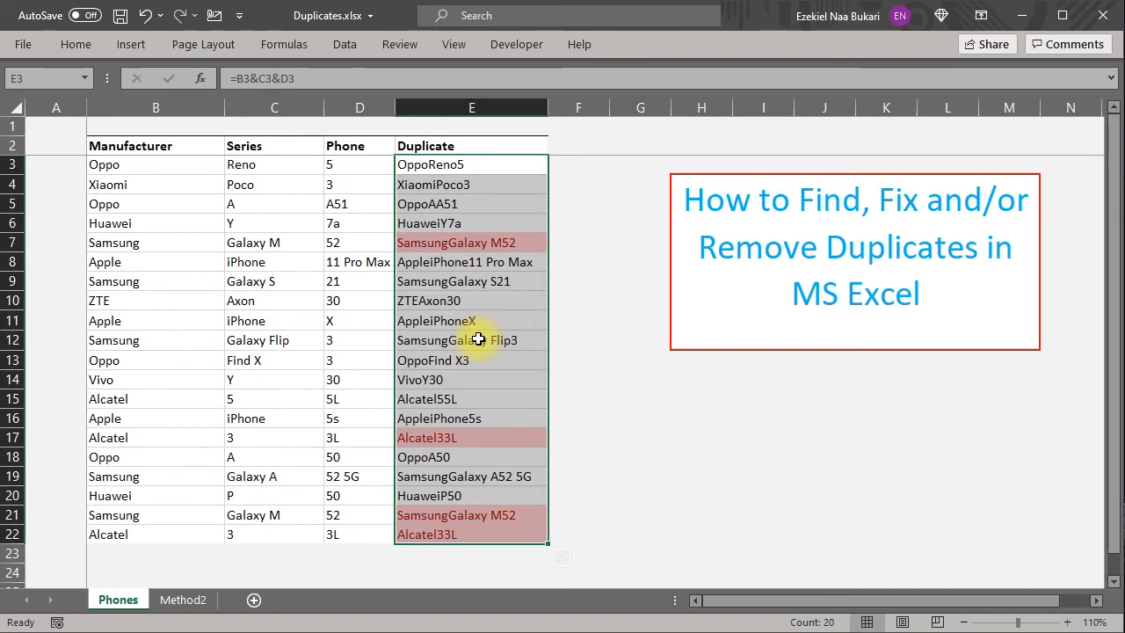
# Go to the Method2 sheet holding the longer Manufacturer/Series/Phone table
pyautogui.click(183, 600)
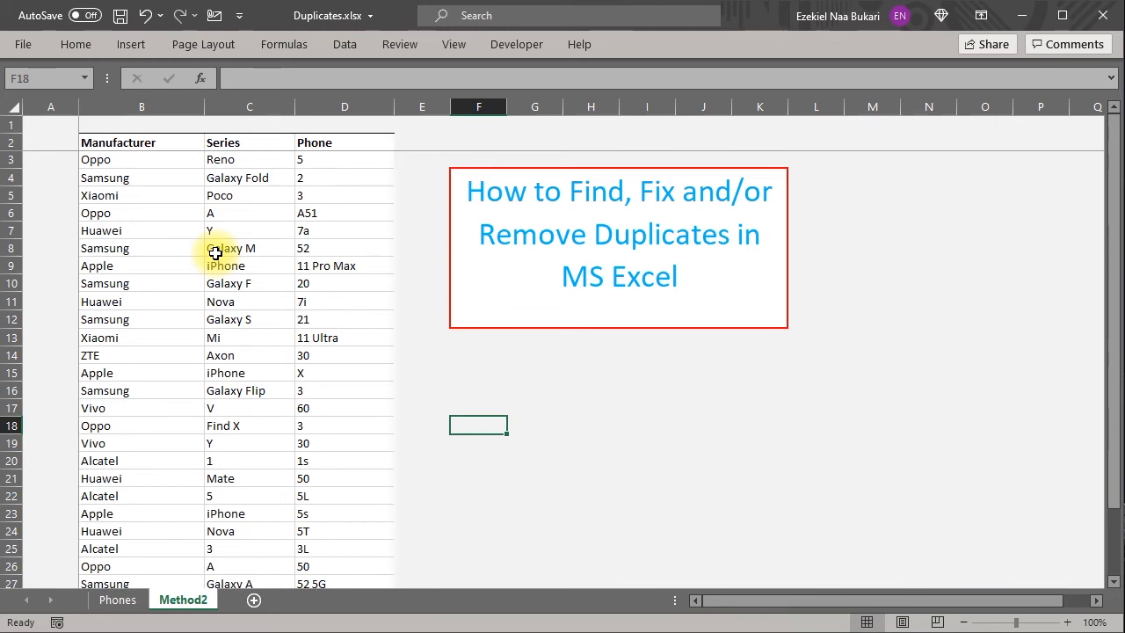
# Open Data > Remove Duplicates for the Method2 phone list
pyautogui.click(141, 229)
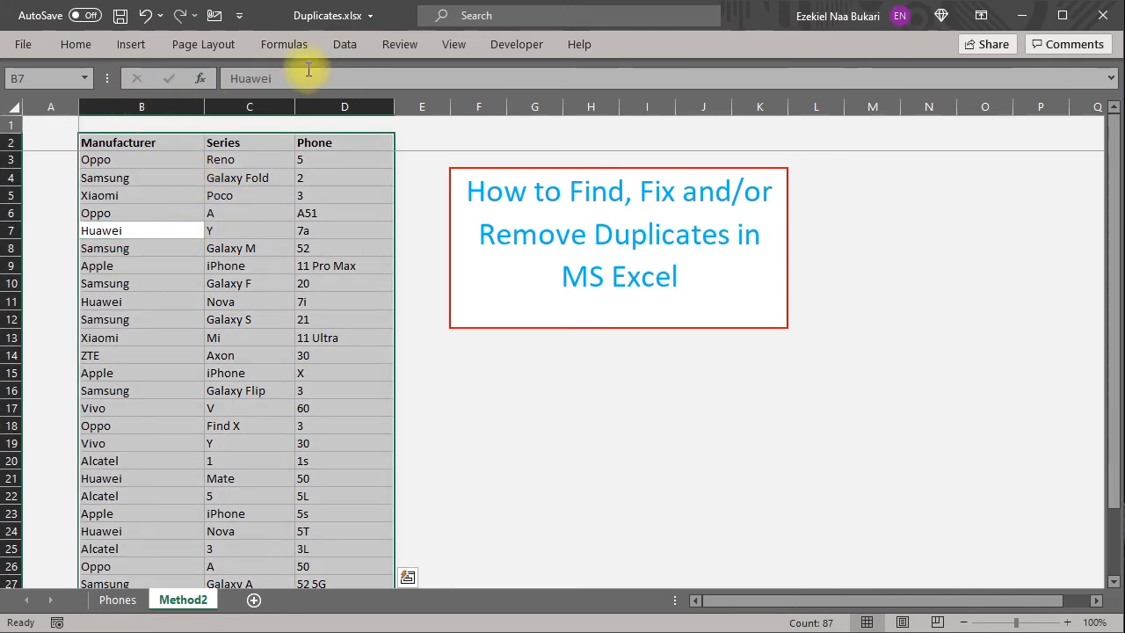
pyautogui.click(344, 44)
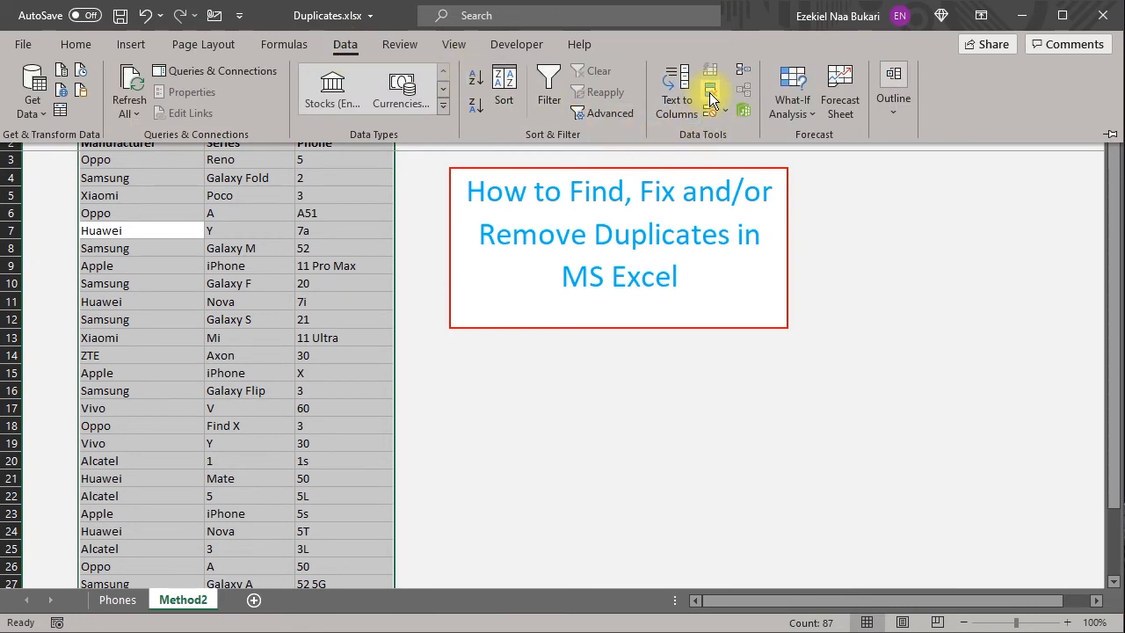
pyautogui.moveTo(713, 88)
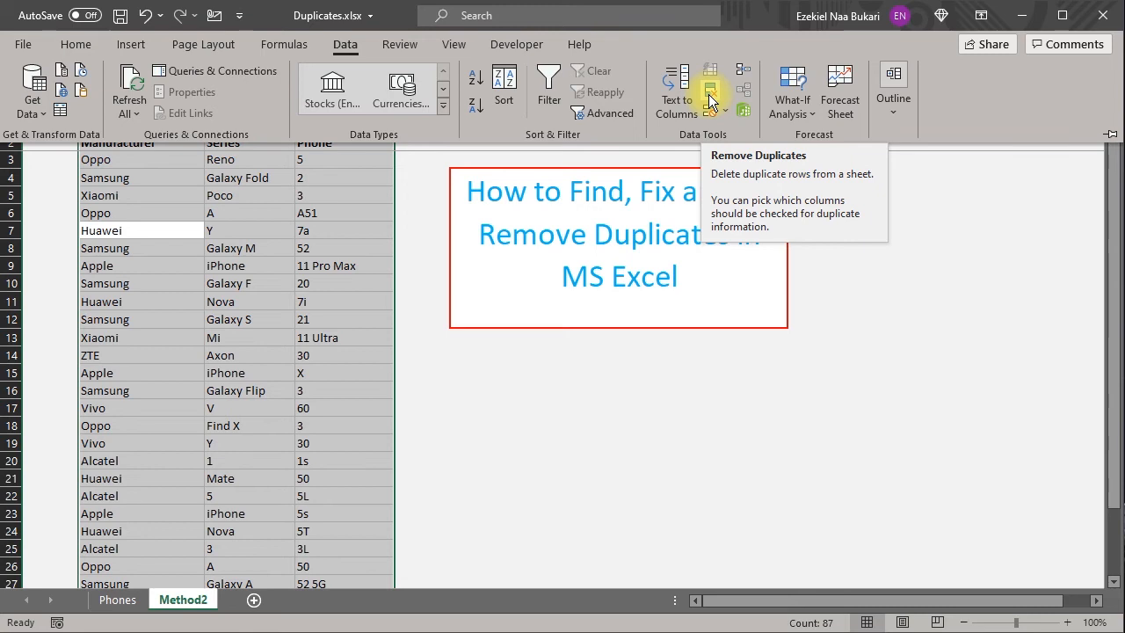
pyautogui.click(712, 88)
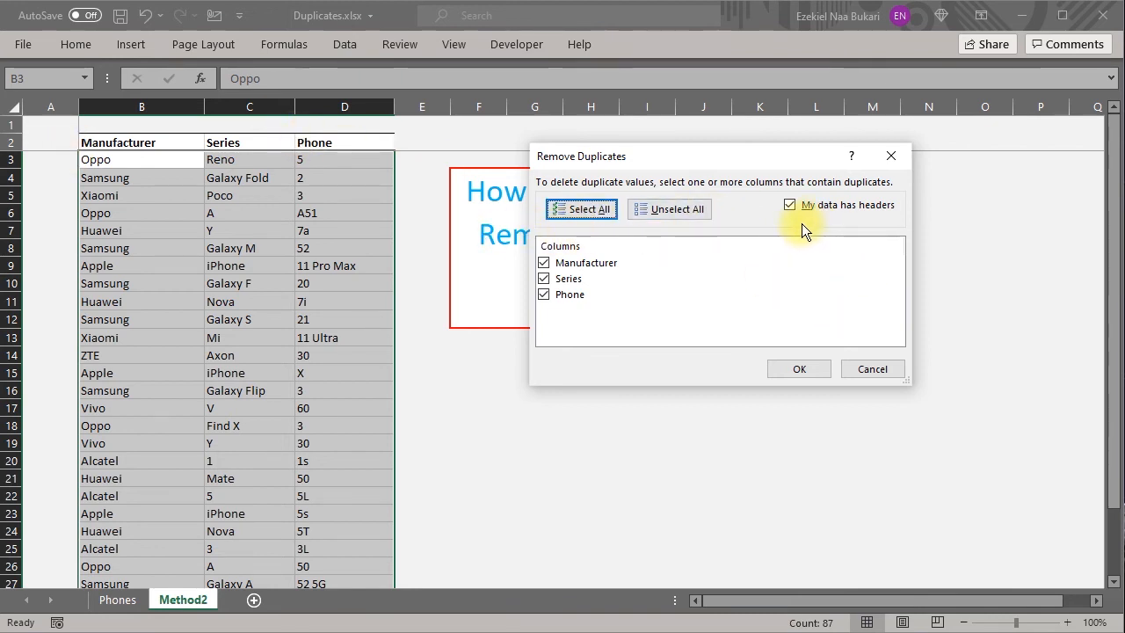
# Remove duplicates on Manufacturer and Series only, with headers on, leaving 23 unique rows
pyautogui.click(789, 205)
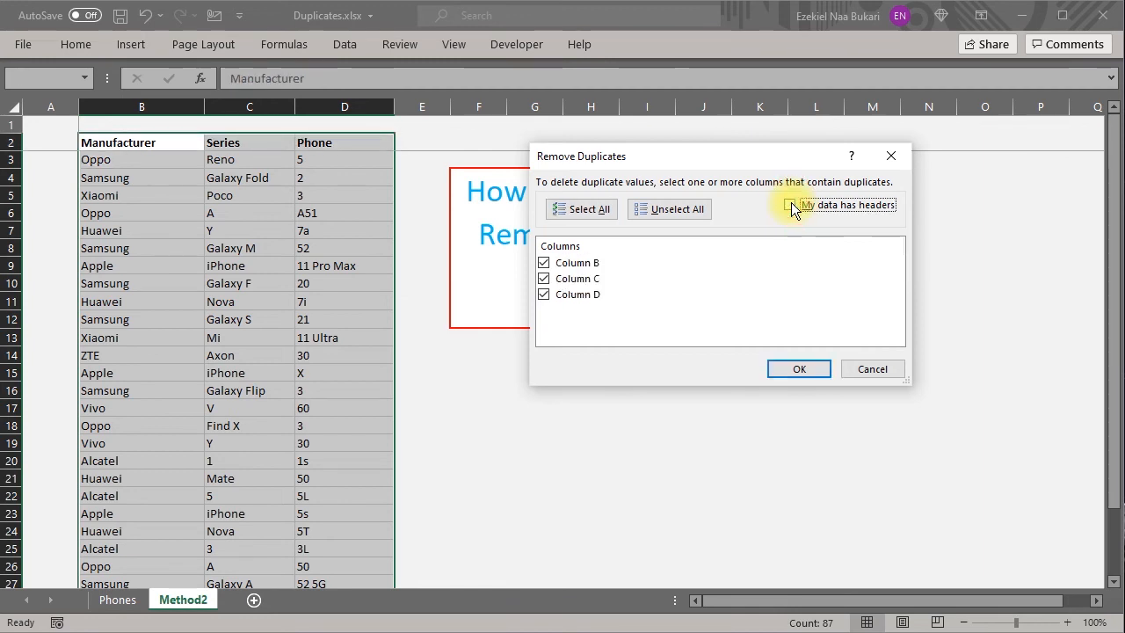
pyautogui.click(792, 205)
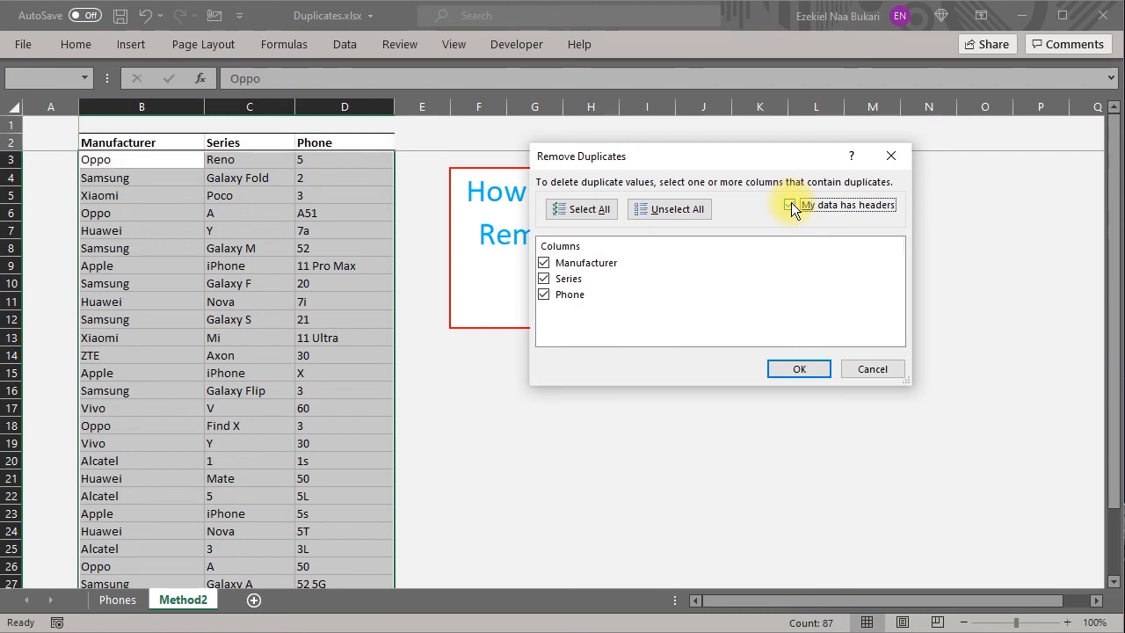
pyautogui.click(790, 205)
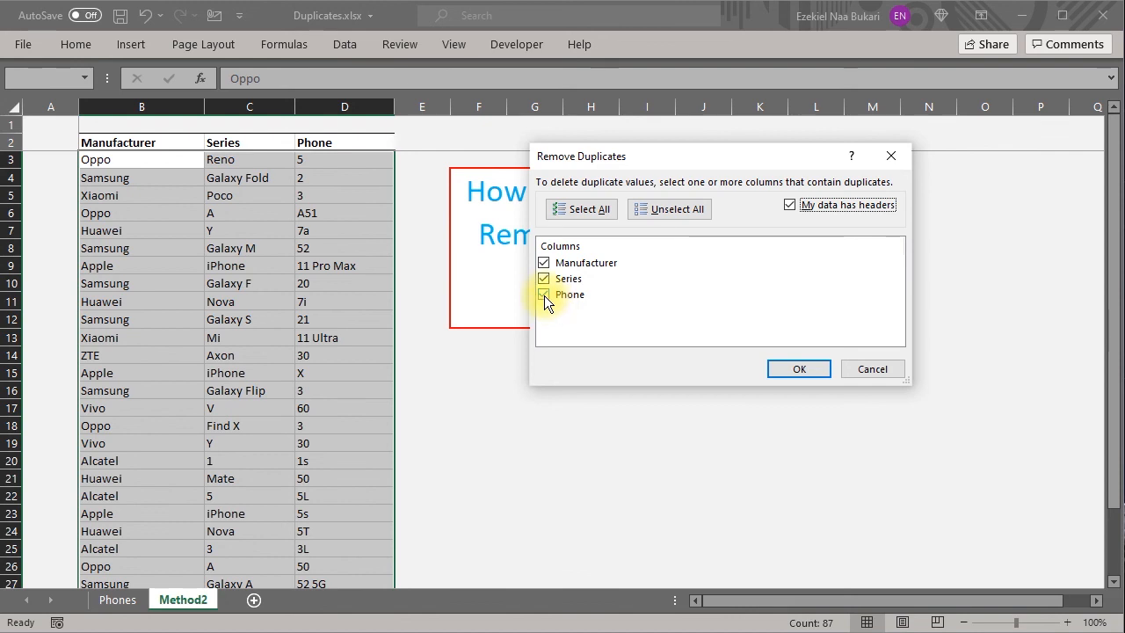
pyautogui.click(570, 295)
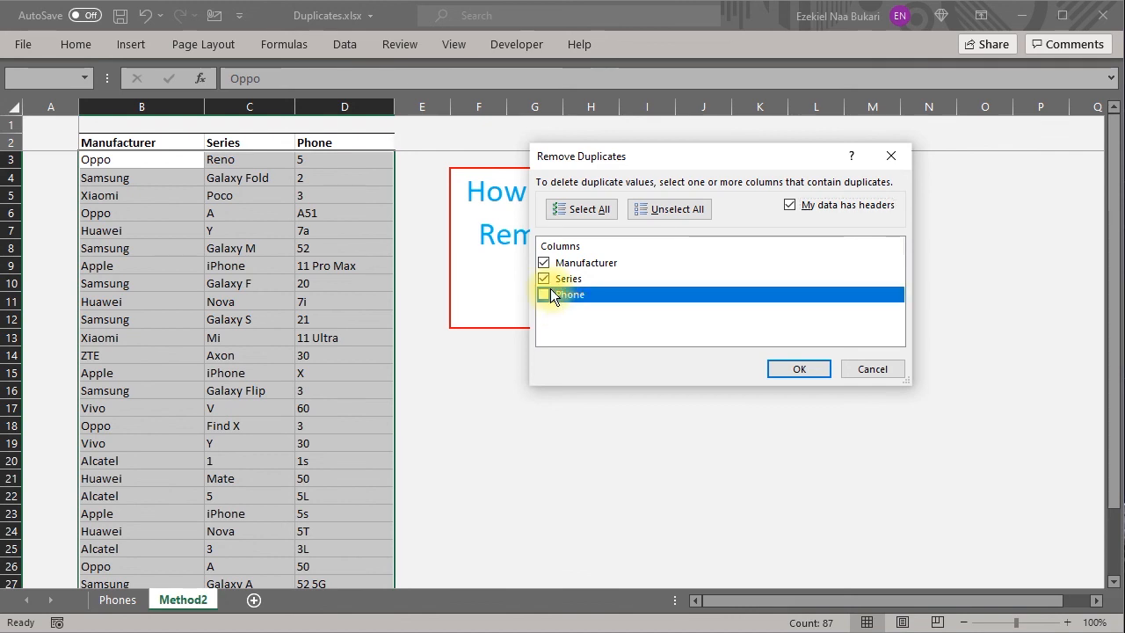
pyautogui.click(544, 295)
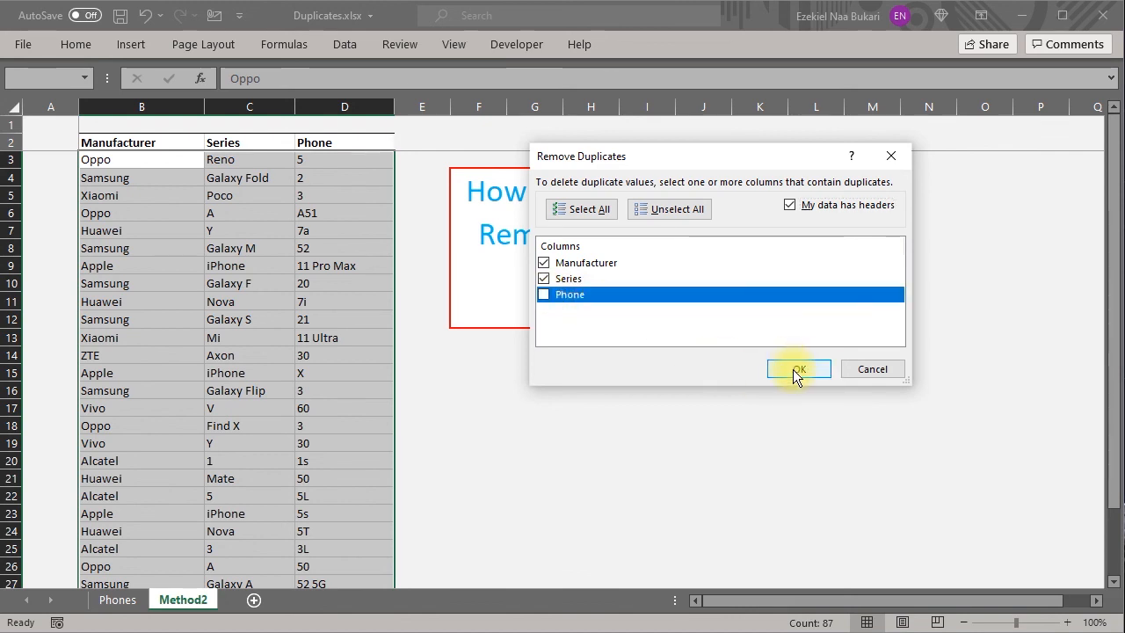
pyautogui.click(798, 369)
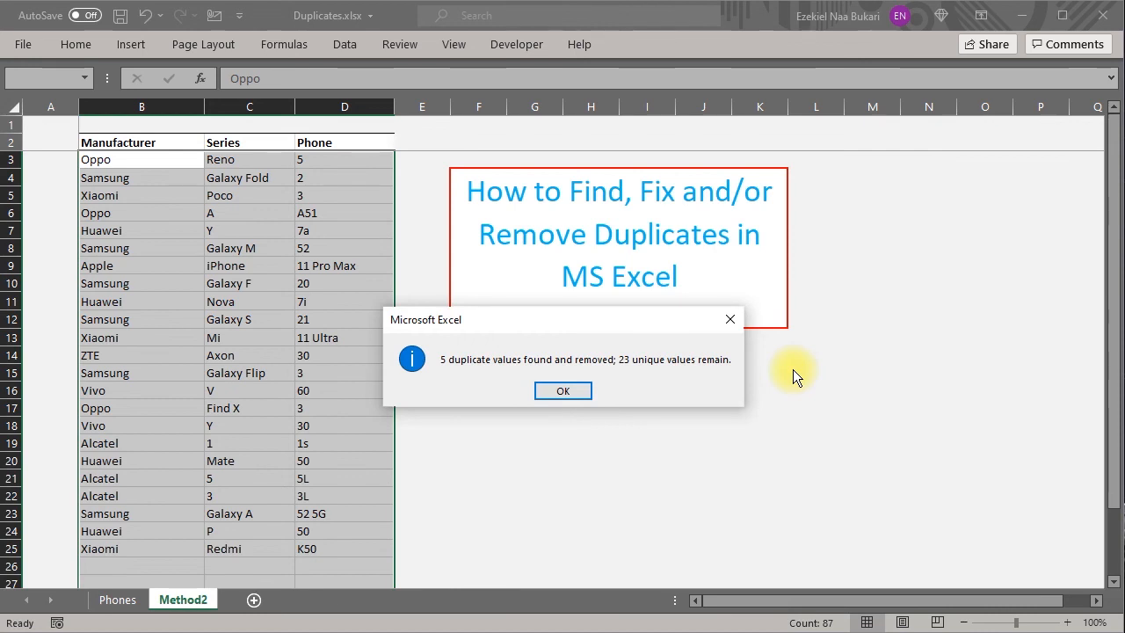
pyautogui.moveTo(666, 368)
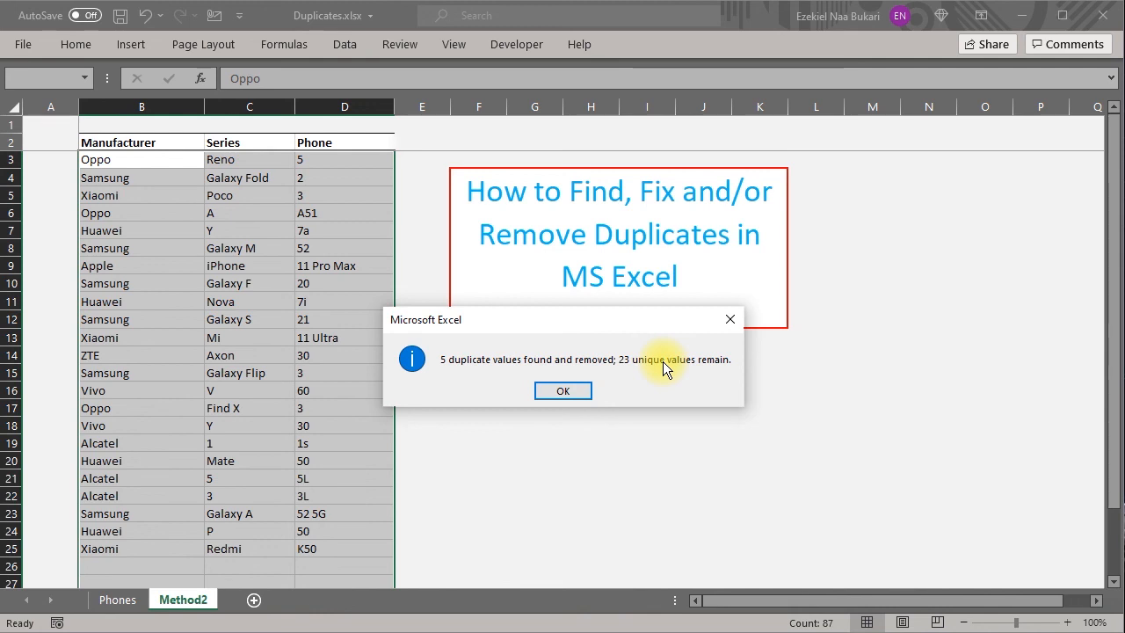
# Close the '5 duplicates removed, 23 unique values remain' message
pyautogui.click(562, 391)
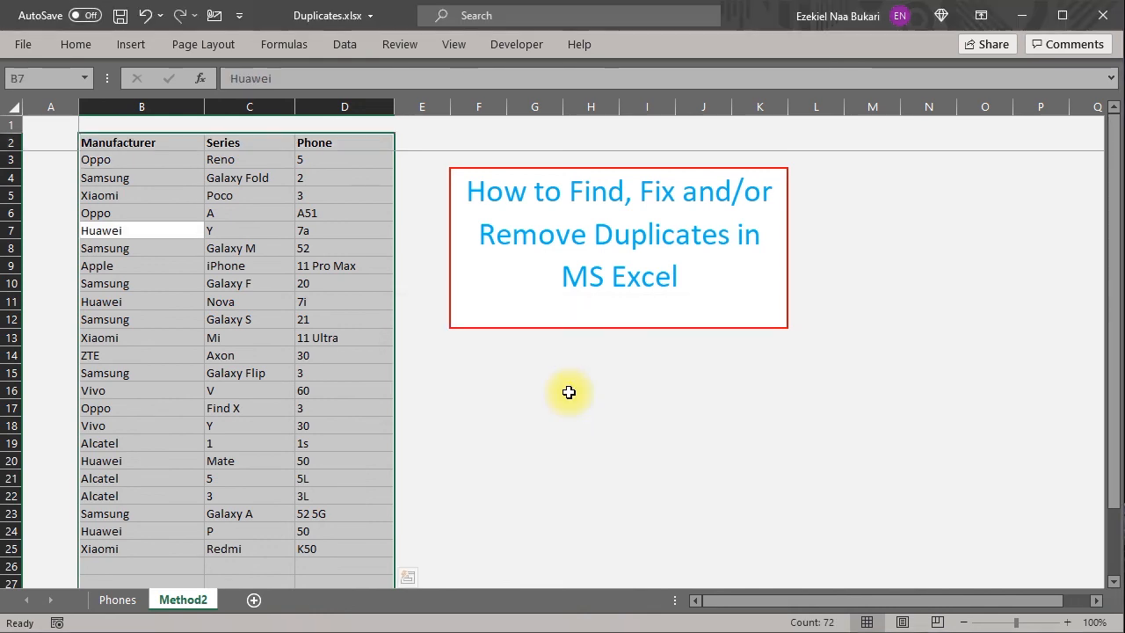
pyautogui.moveTo(565, 391)
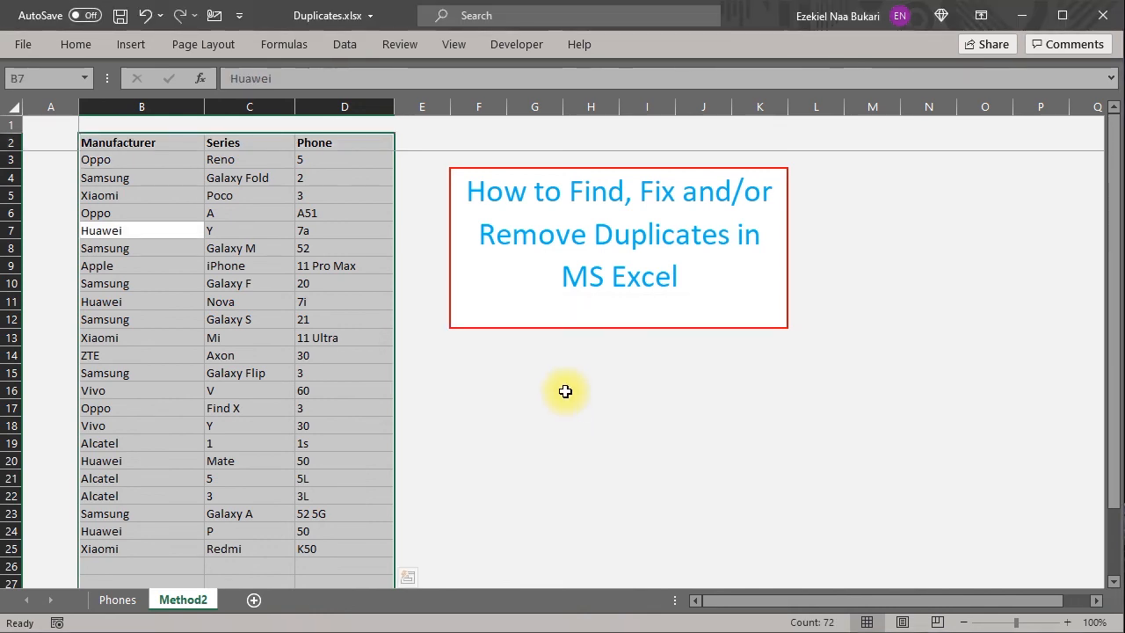